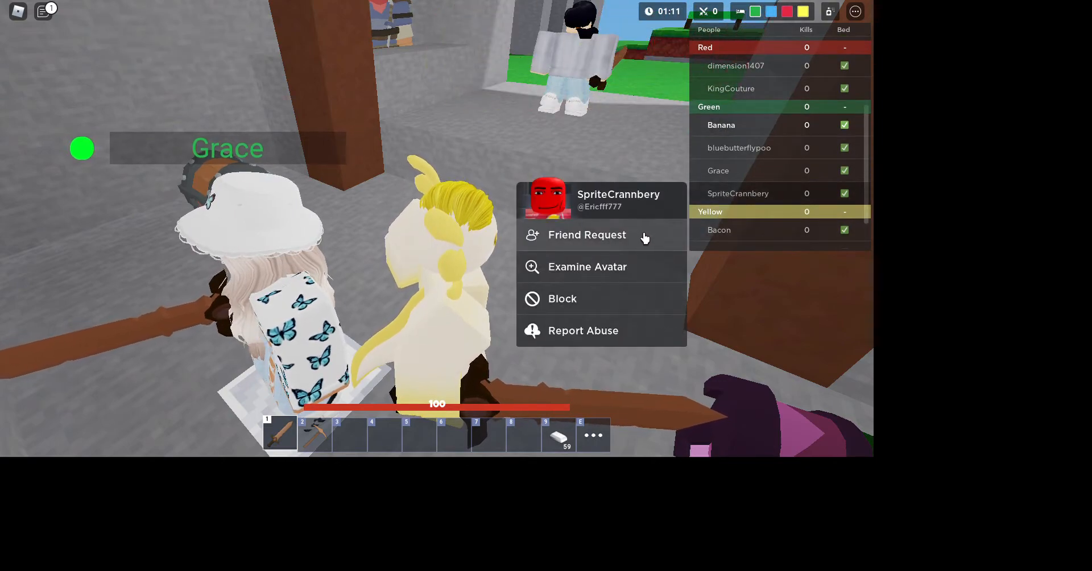
Send a friend request to the nearby teammate, then buy white wool and the Void Axe from the shop
left_click(588, 234)
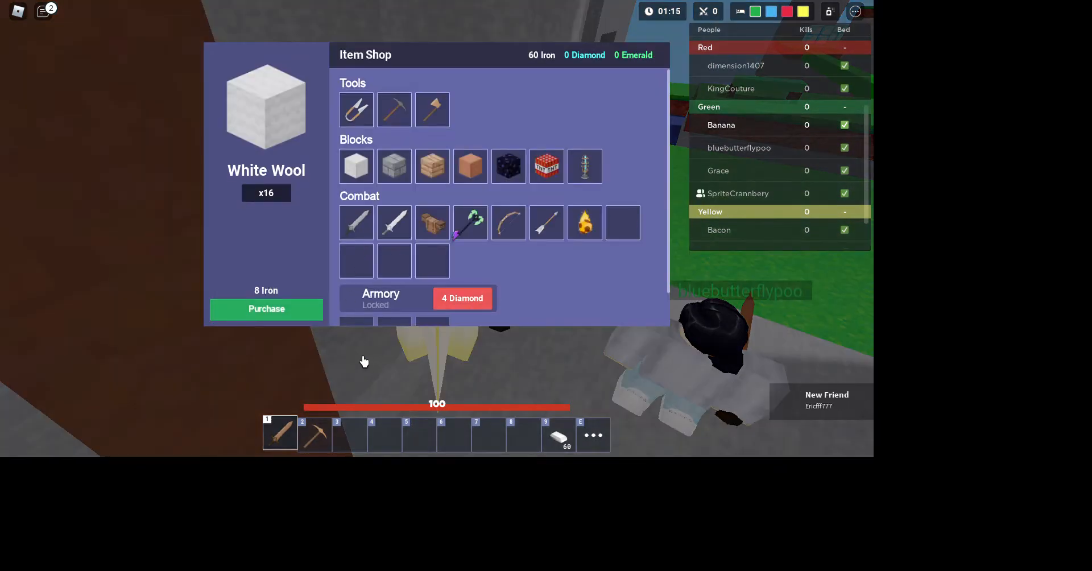
left_click(470, 223)
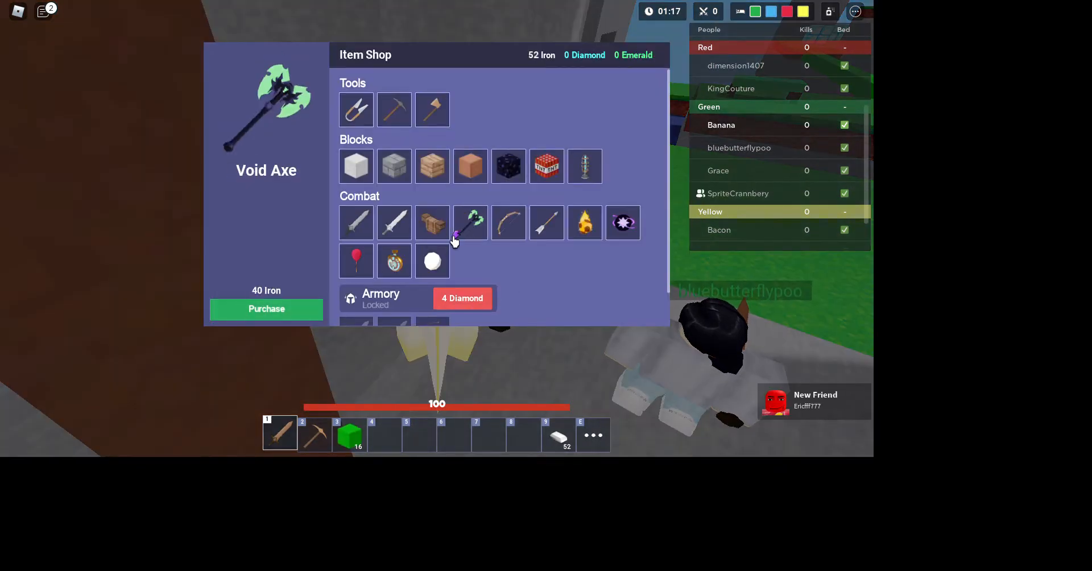
left_click(470, 223)
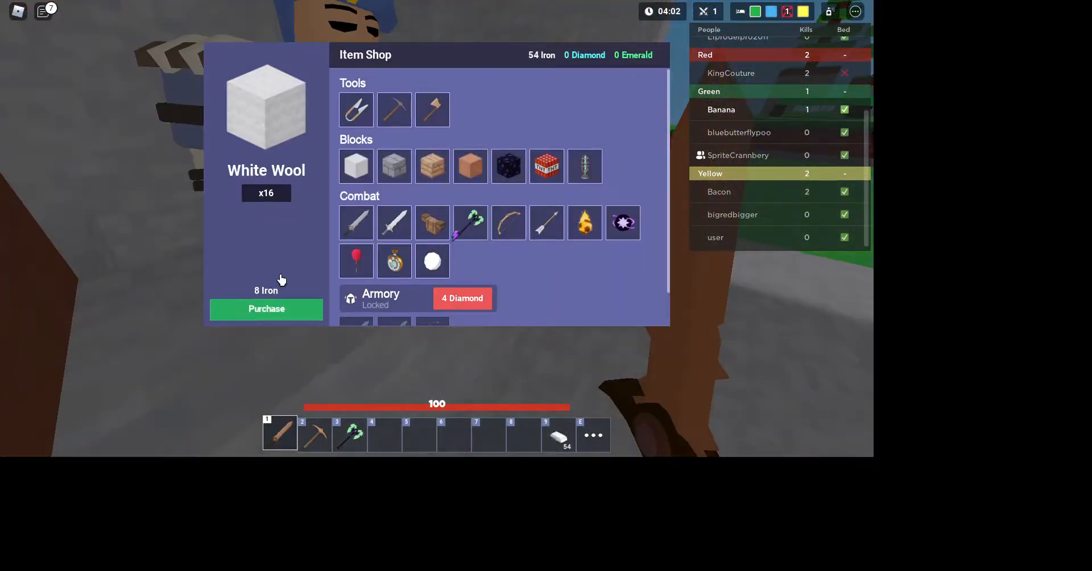
Buy another stack of white wool before heading out with the Void Axe
left_click(267, 309)
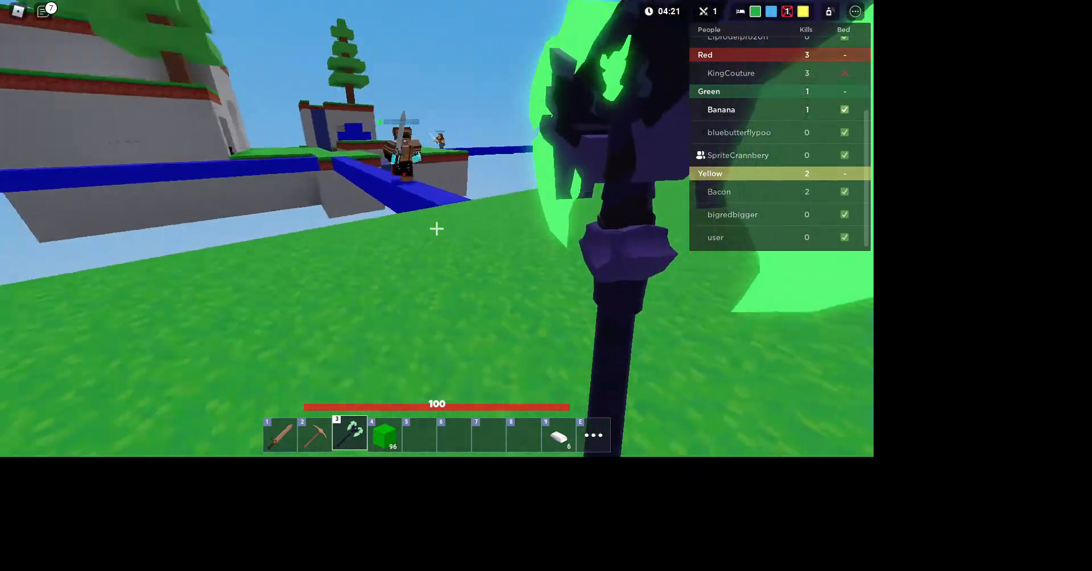
mouse_move(437, 229)
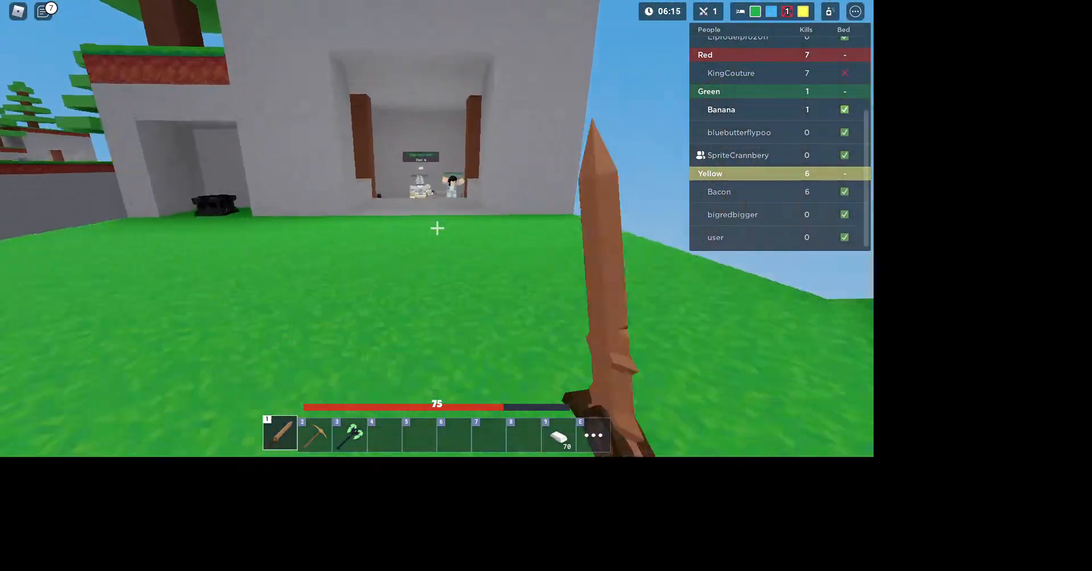
Swing the wooden sword at the armored enemy Bacon attacking outside the base
left_click(437, 228)
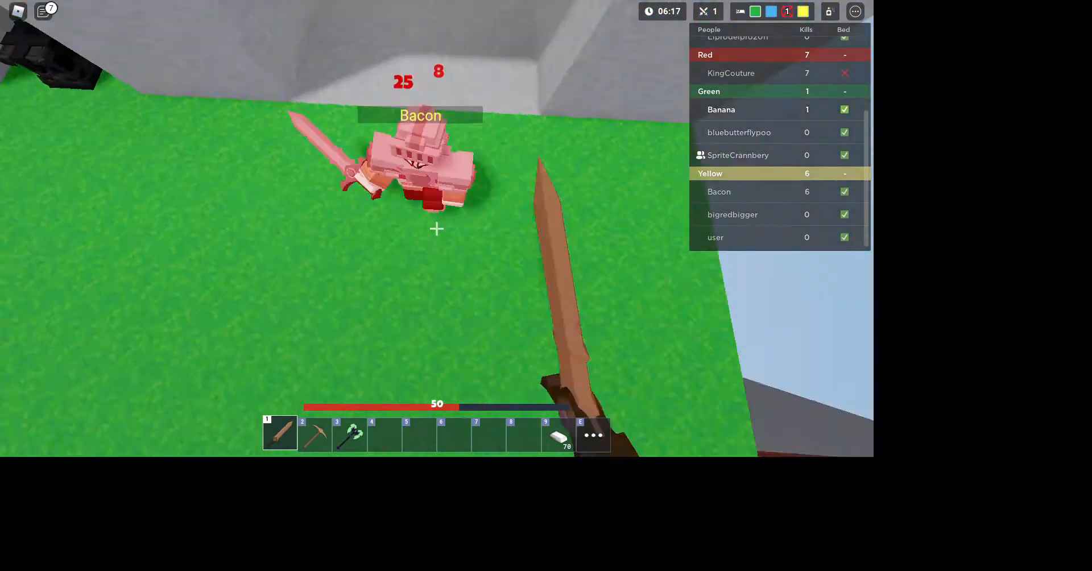